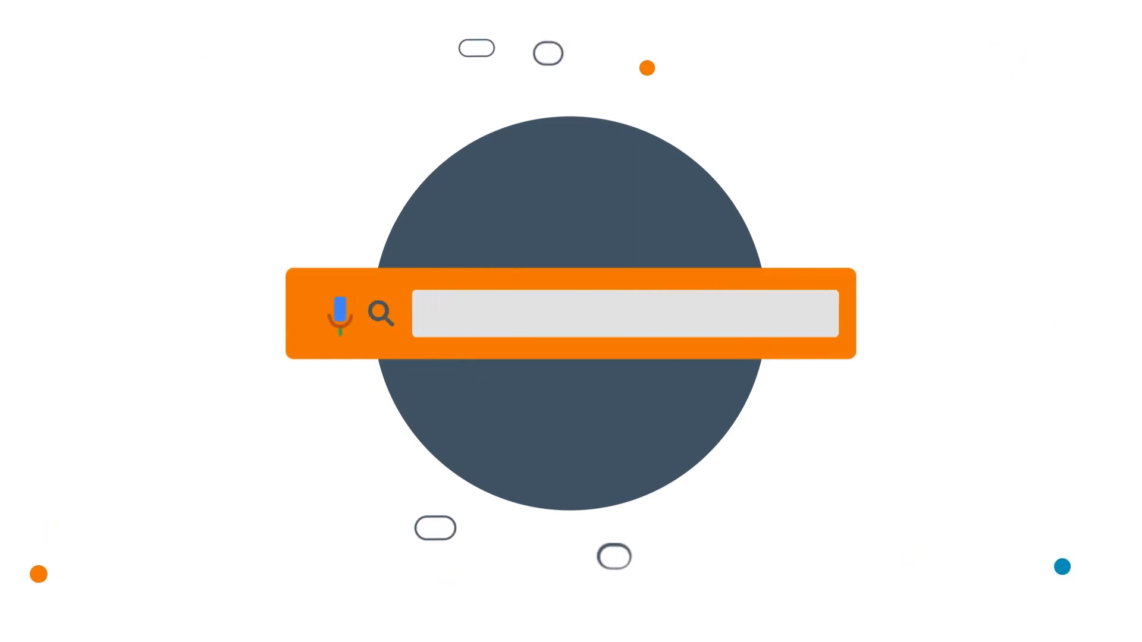
{"action": "type", "text": "www.seahub.com.a"}
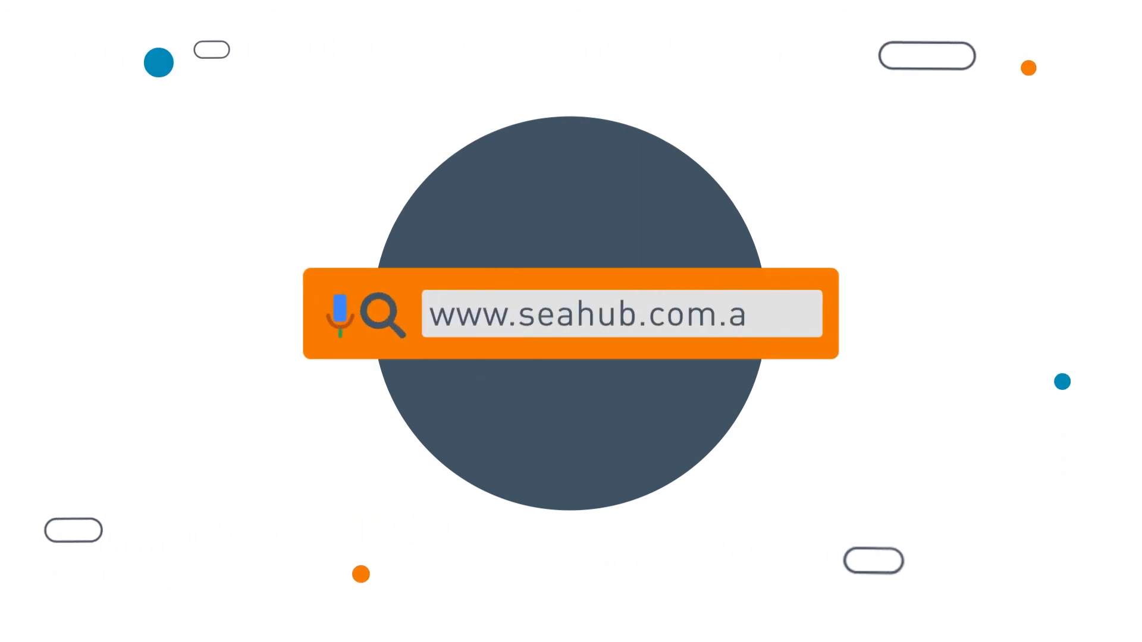